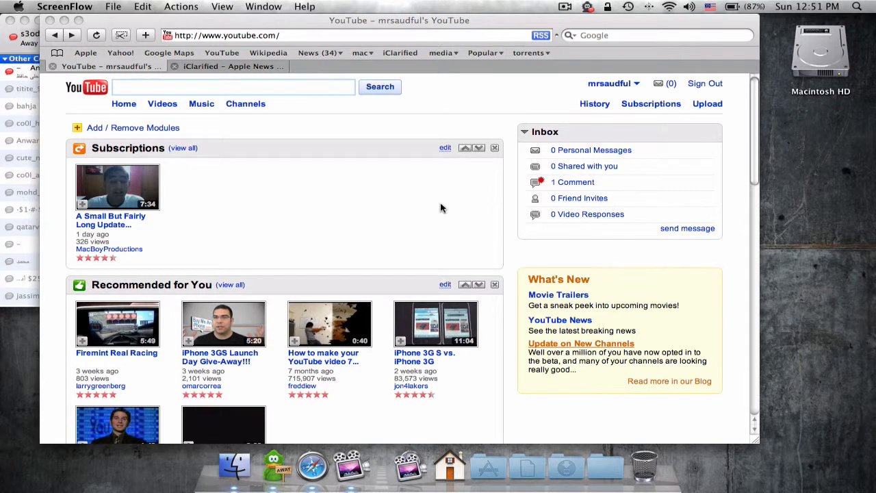
{"action": "mouse_move", "coordinate": [616, 12]}
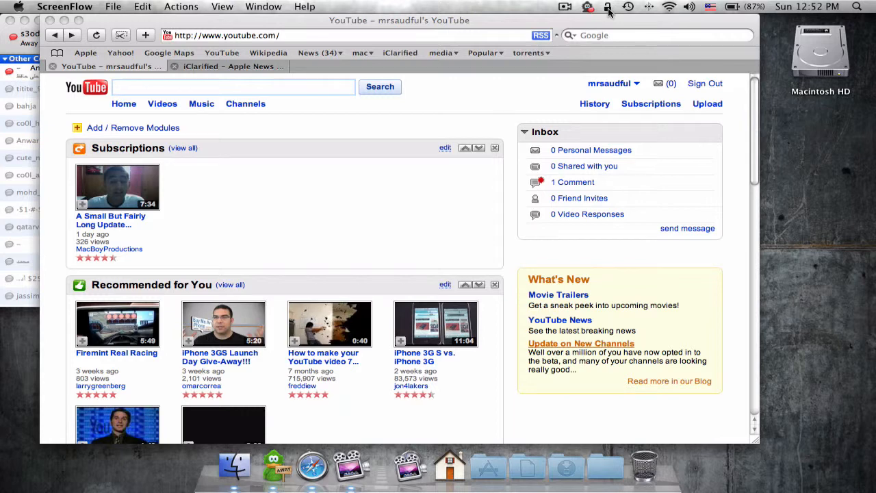
Lock the screen from the menu bar keychain lock icon, then unlock it with the password.
{"action": "left_click", "coordinate": [608, 7]}
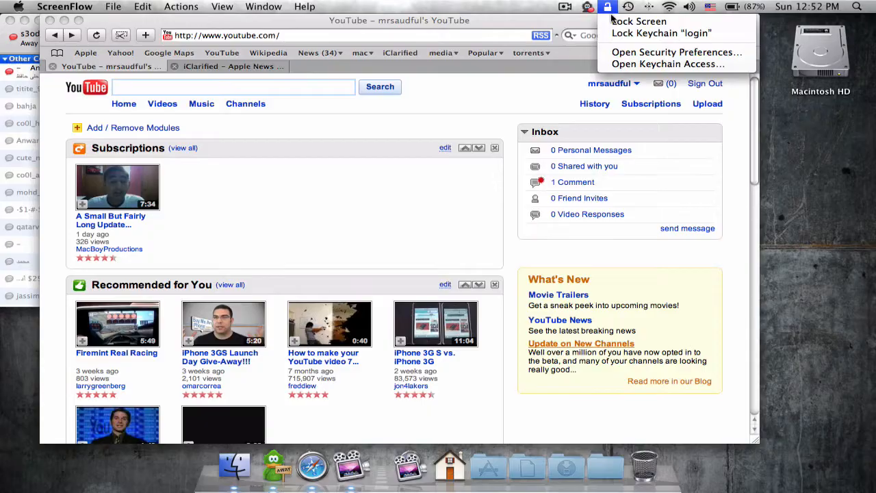
{"action": "left_click", "coordinate": [638, 21]}
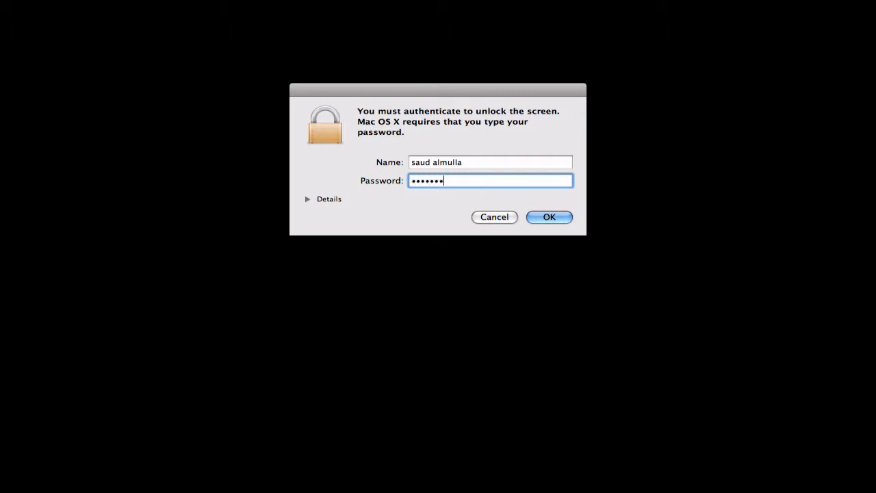
{"action": "left_click", "coordinate": [548, 217]}
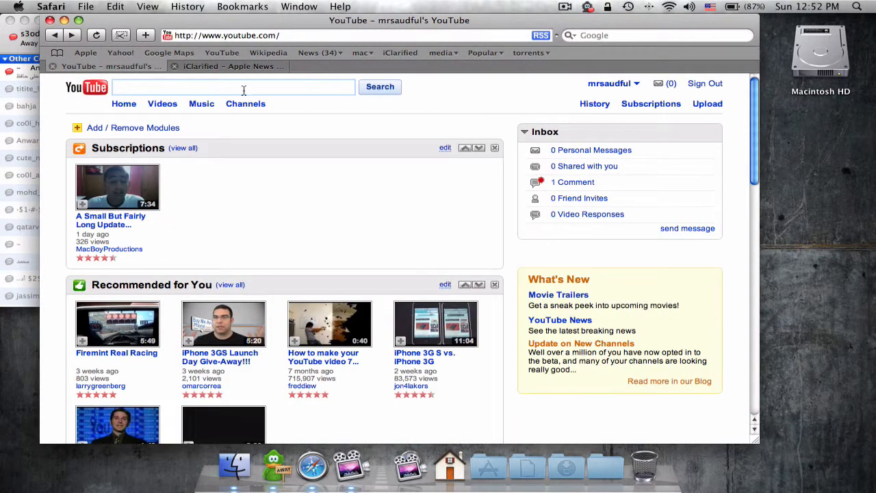
{"action": "mouse_move", "coordinate": [234, 467]}
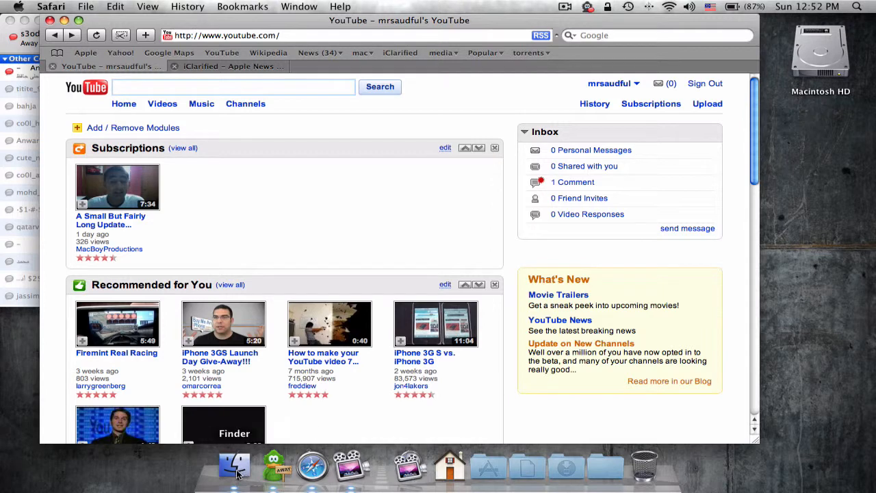
Open a Finder window and navigate to Applications > Utilities.
{"action": "left_click", "coordinate": [234, 468]}
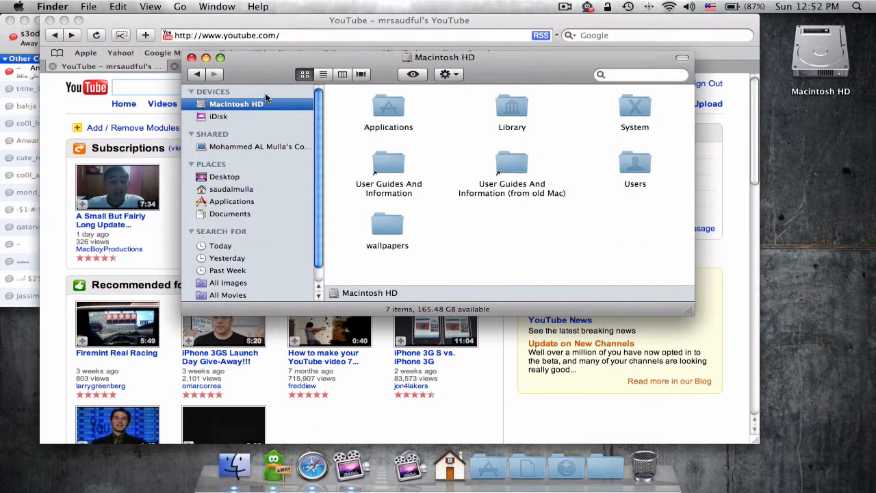
{"action": "left_click", "coordinate": [233, 201]}
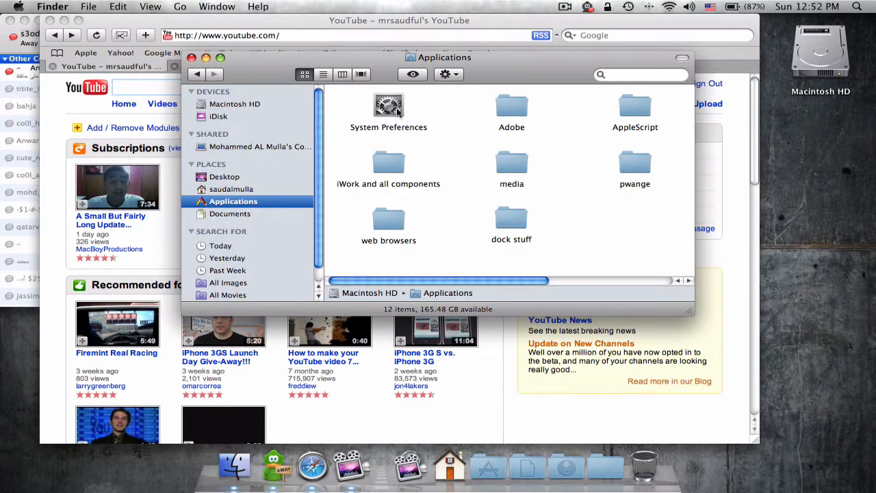
{"action": "scroll", "scroll_direction": "right", "scroll_amount": 3}
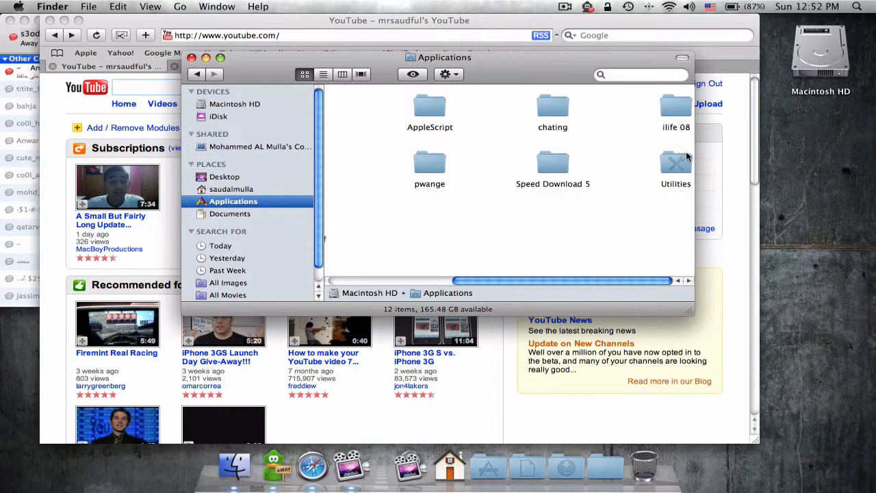
{"action": "mouse_move", "coordinate": [683, 164]}
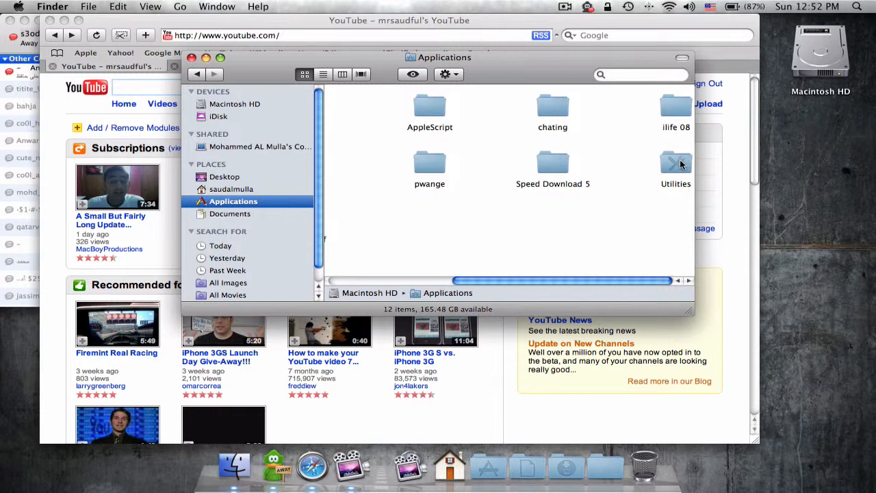
{"action": "double_click", "coordinate": [675, 162]}
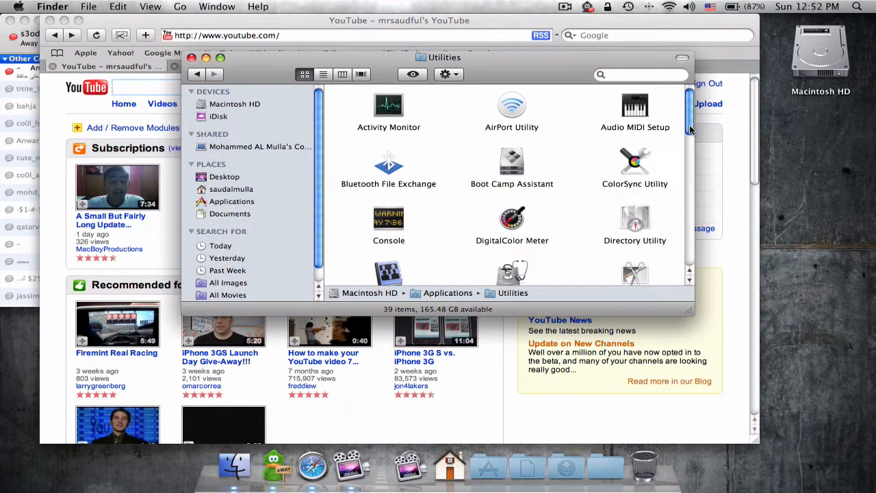
Launch Keychain Access from Utilities and close the Finder window.
{"action": "scroll", "scroll_direction": "down", "scroll_amount": 3}
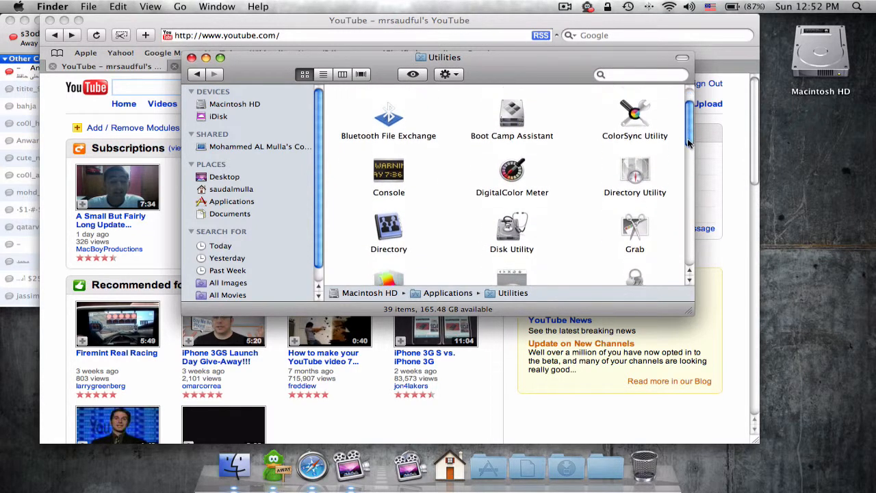
{"action": "scroll", "scroll_direction": "down", "scroll_amount": 3}
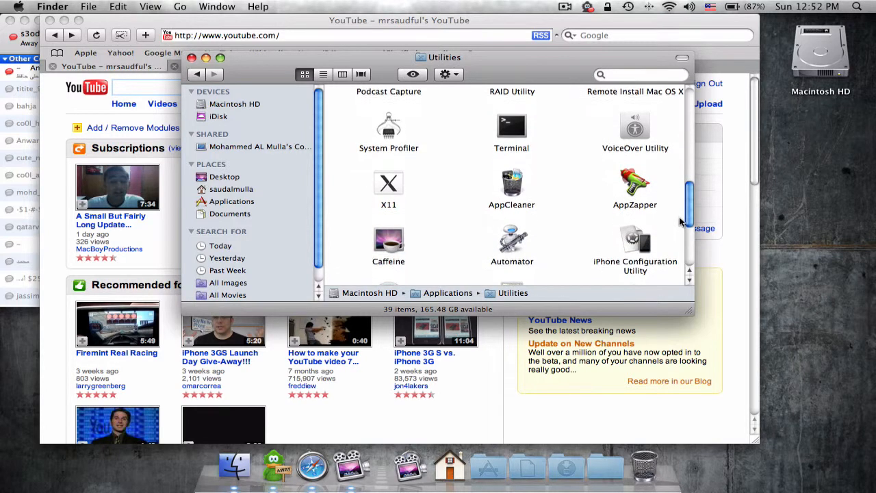
{"action": "scroll", "scroll_direction": "down", "scroll_amount": 3}
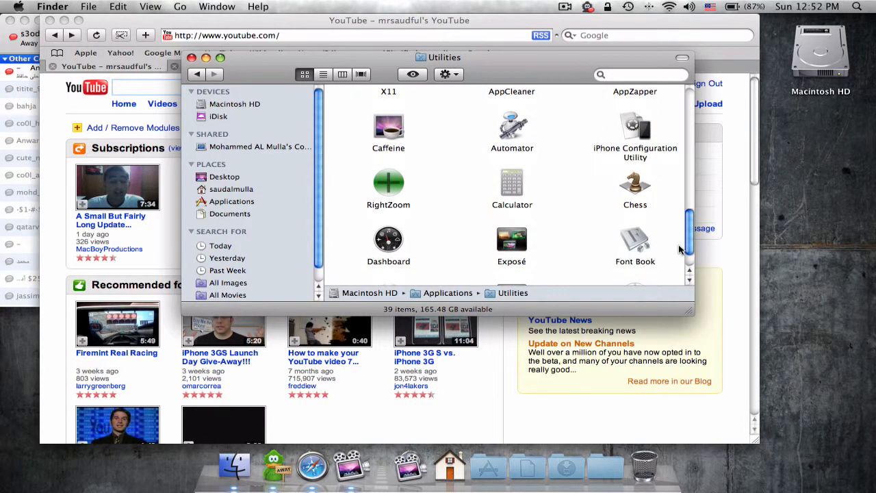
{"action": "scroll", "scroll_direction": "down", "scroll_amount": 3}
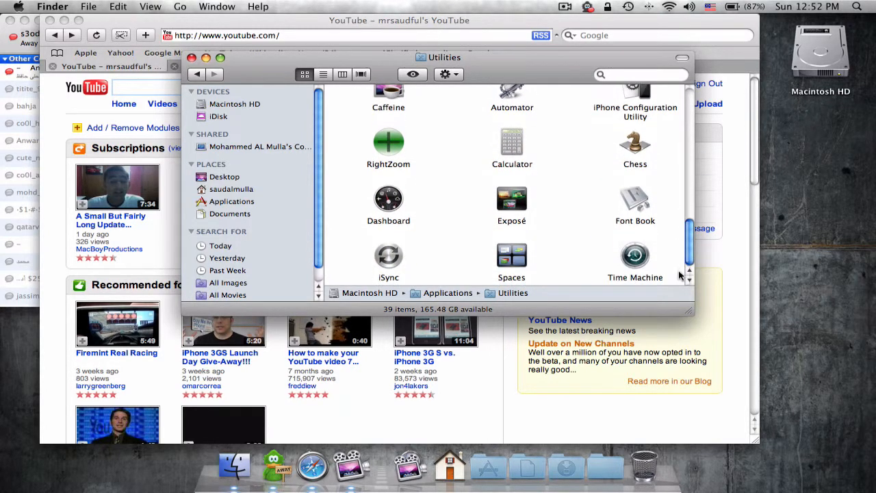
{"action": "scroll", "scroll_direction": "down", "scroll_amount": 3}
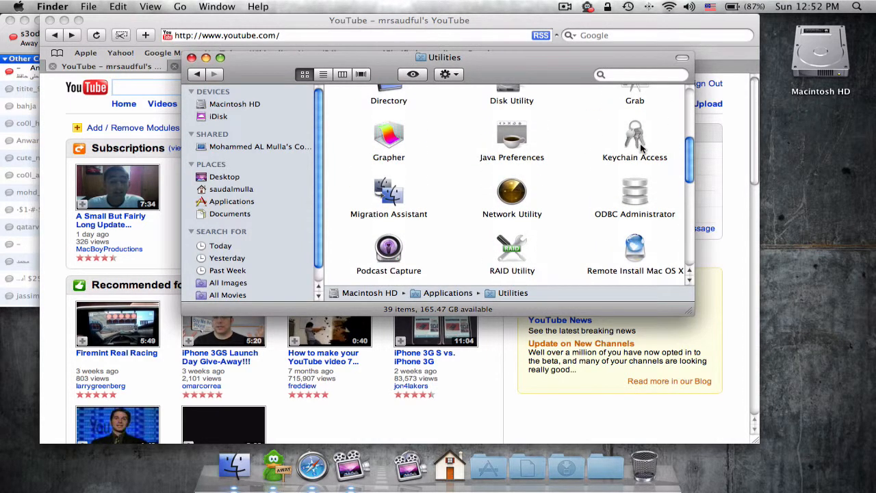
{"action": "double_click", "coordinate": [635, 137]}
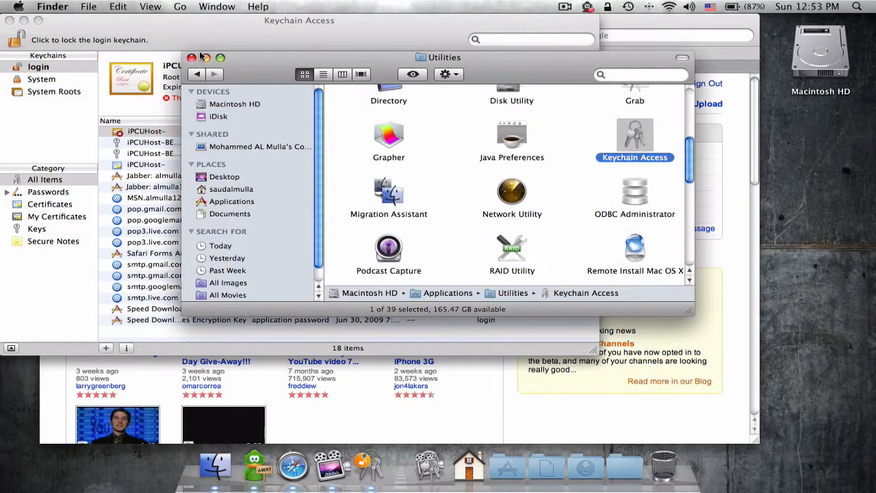
{"action": "left_click", "coordinate": [192, 57]}
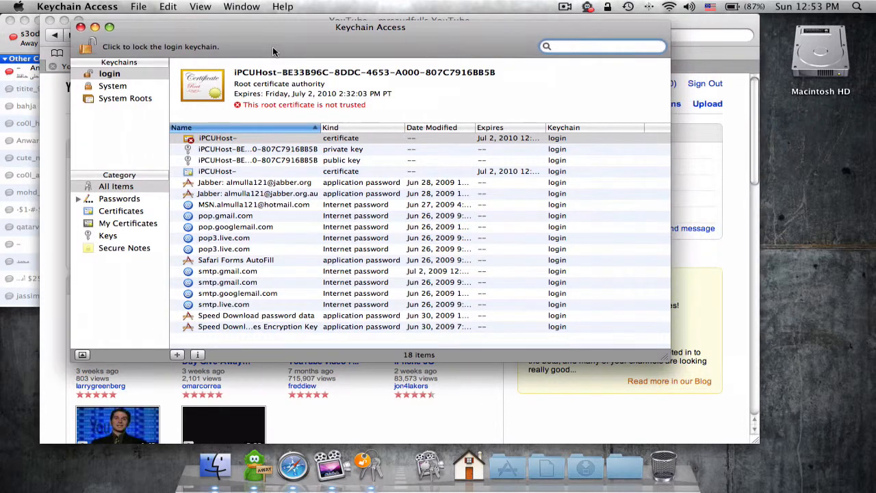
Confirm Show Status in Menu Bar is enabled in Keychain Access Preferences, then close Preferences.
{"action": "left_click", "coordinate": [78, 6]}
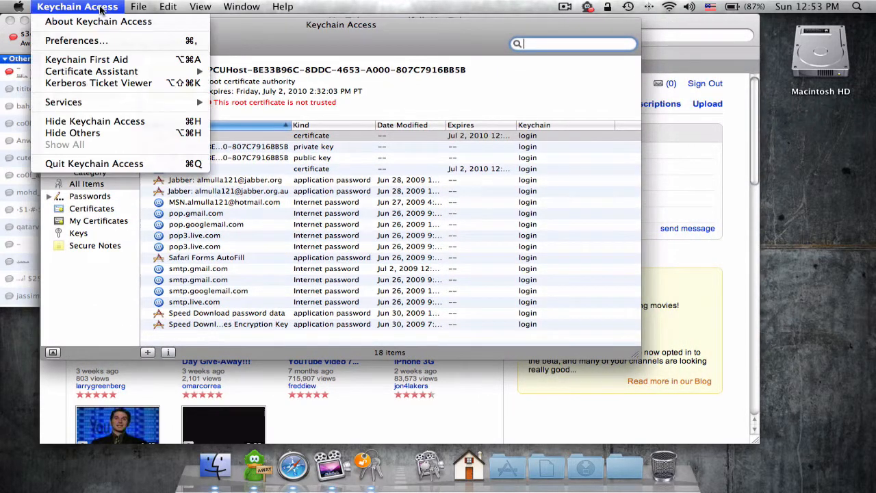
{"action": "mouse_move", "coordinate": [76, 40]}
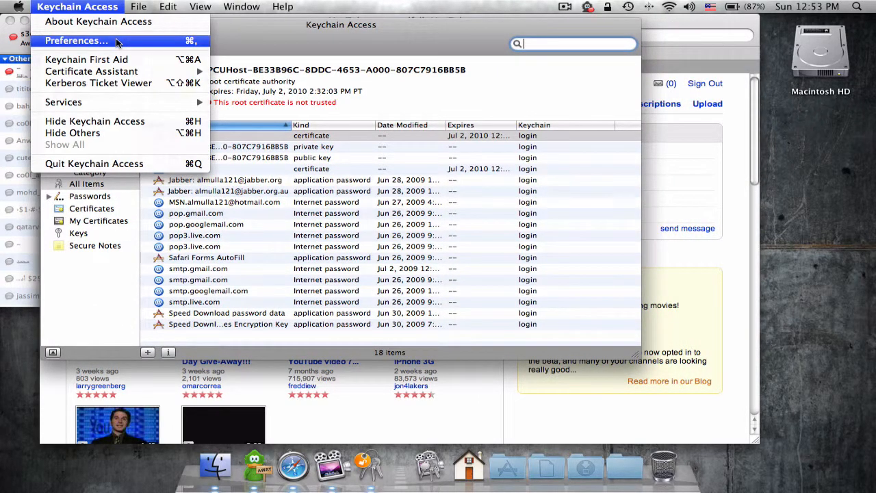
{"action": "left_click", "coordinate": [76, 40]}
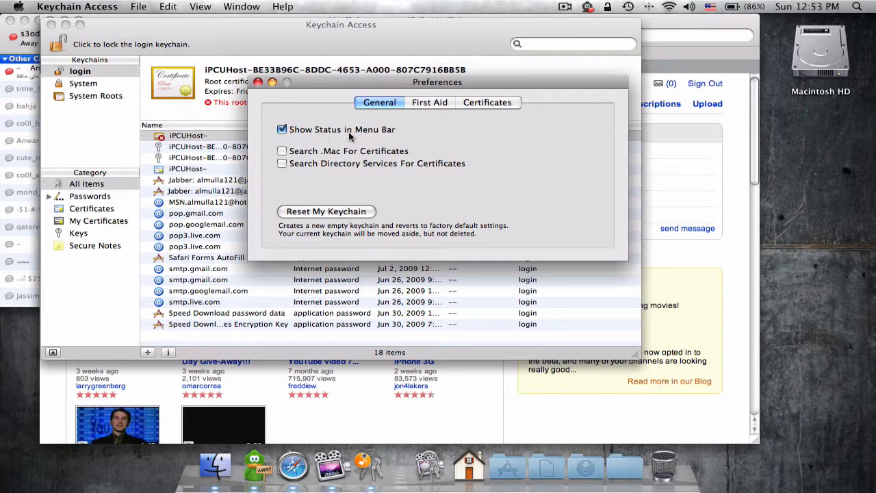
{"action": "mouse_move", "coordinate": [286, 139]}
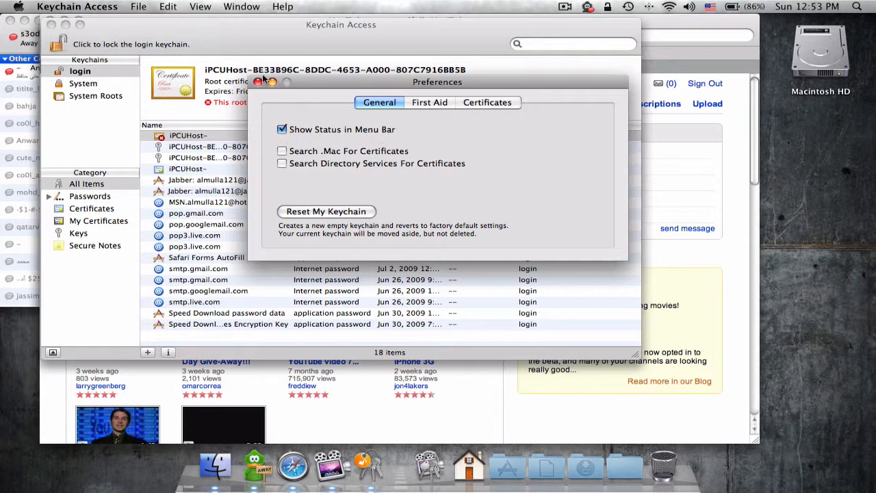
{"action": "left_click", "coordinate": [259, 82]}
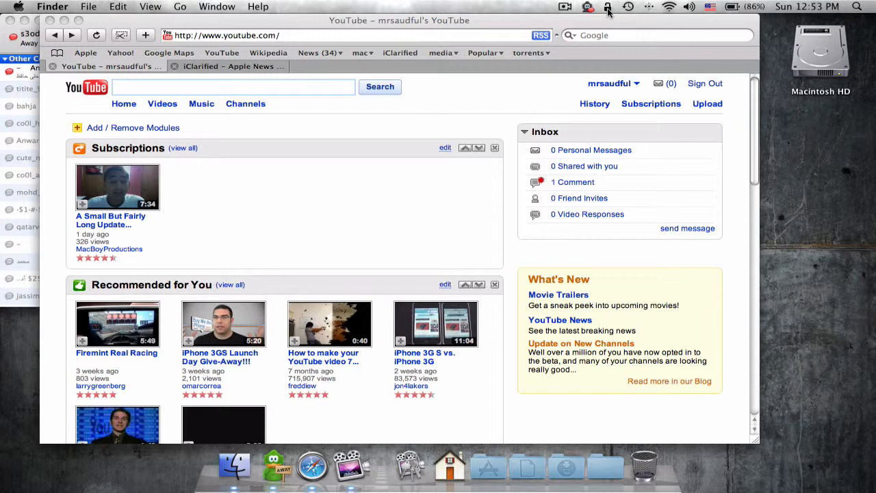
Lock the screen again via the menu bar lock icon and unlock with the password.
{"action": "left_click", "coordinate": [608, 8]}
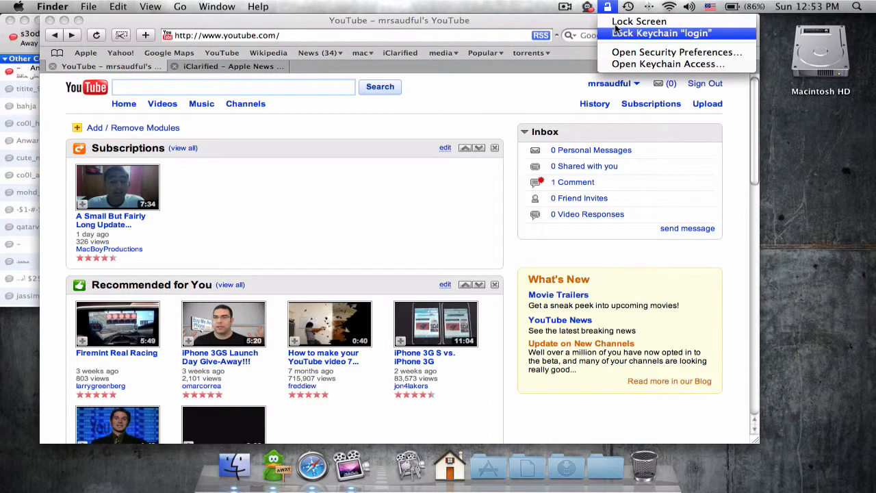
{"action": "mouse_move", "coordinate": [639, 22]}
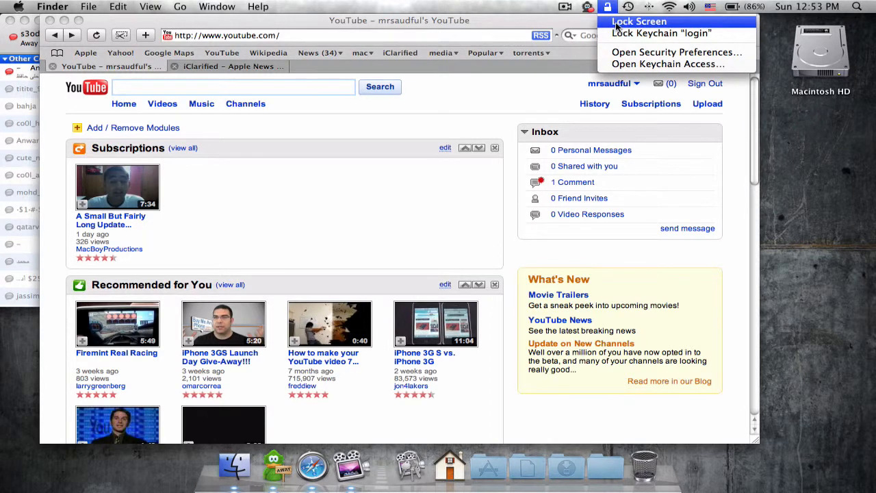
{"action": "left_click", "coordinate": [638, 21]}
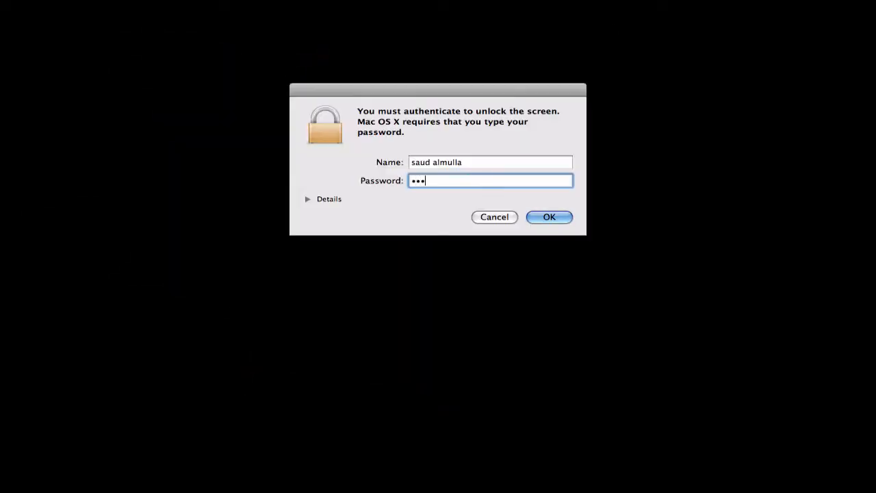
{"action": "left_click", "coordinate": [548, 217]}
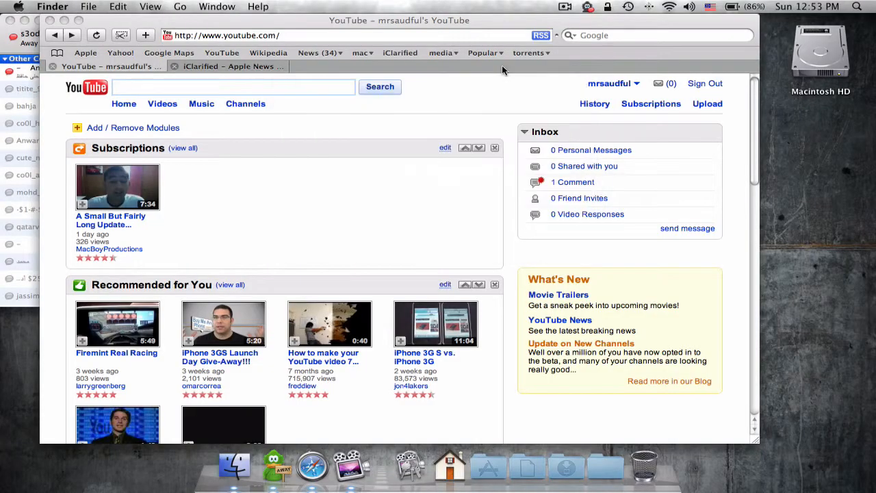
{"action": "mouse_move", "coordinate": [434, 159]}
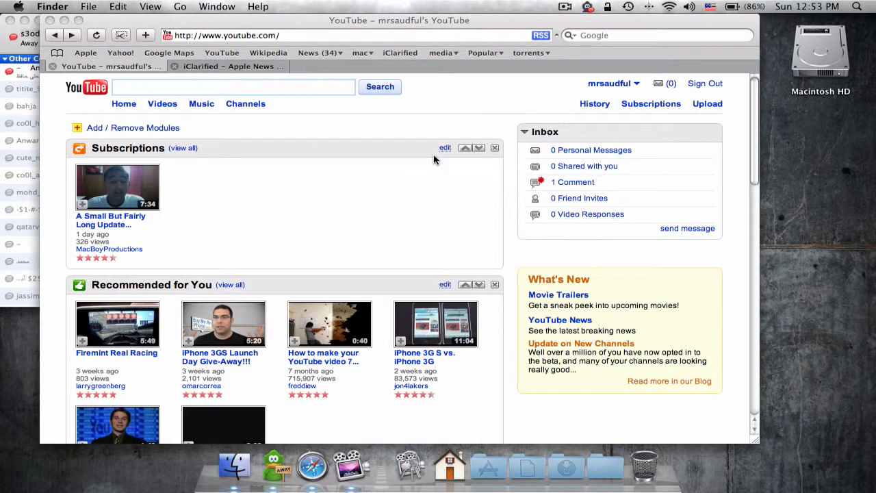